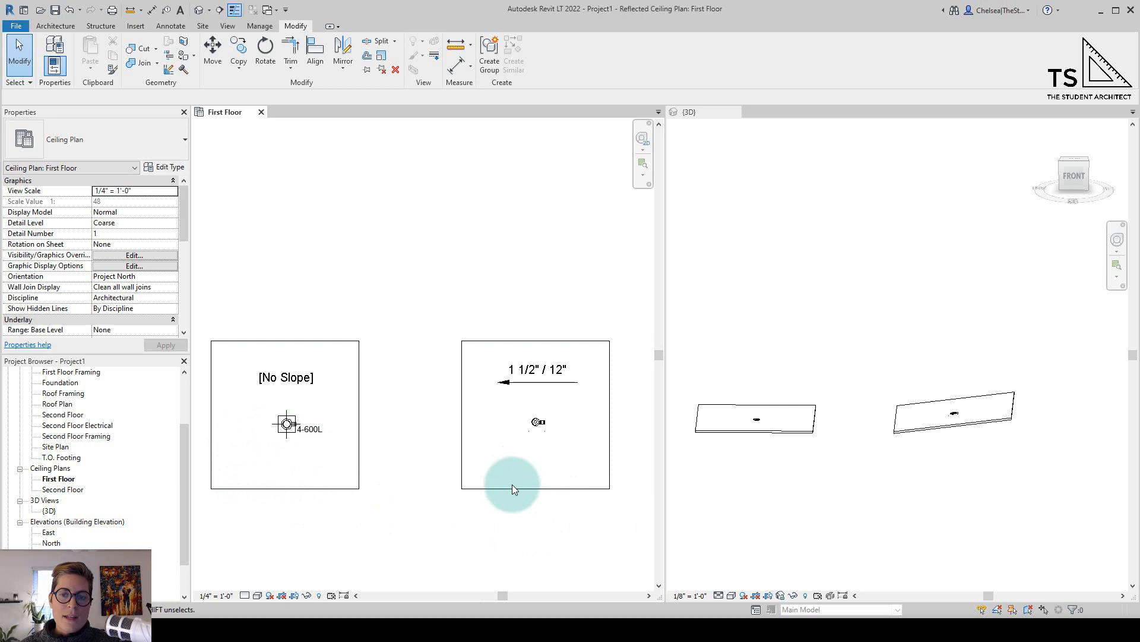
pyautogui.moveTo(786, 438)
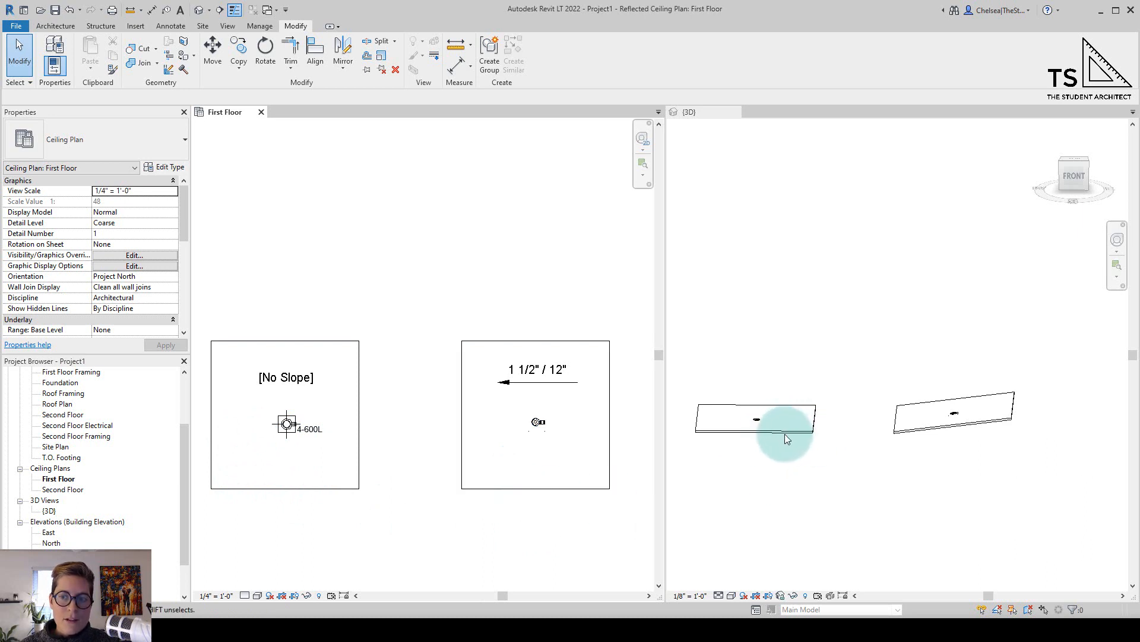
pyautogui.moveTo(916, 434)
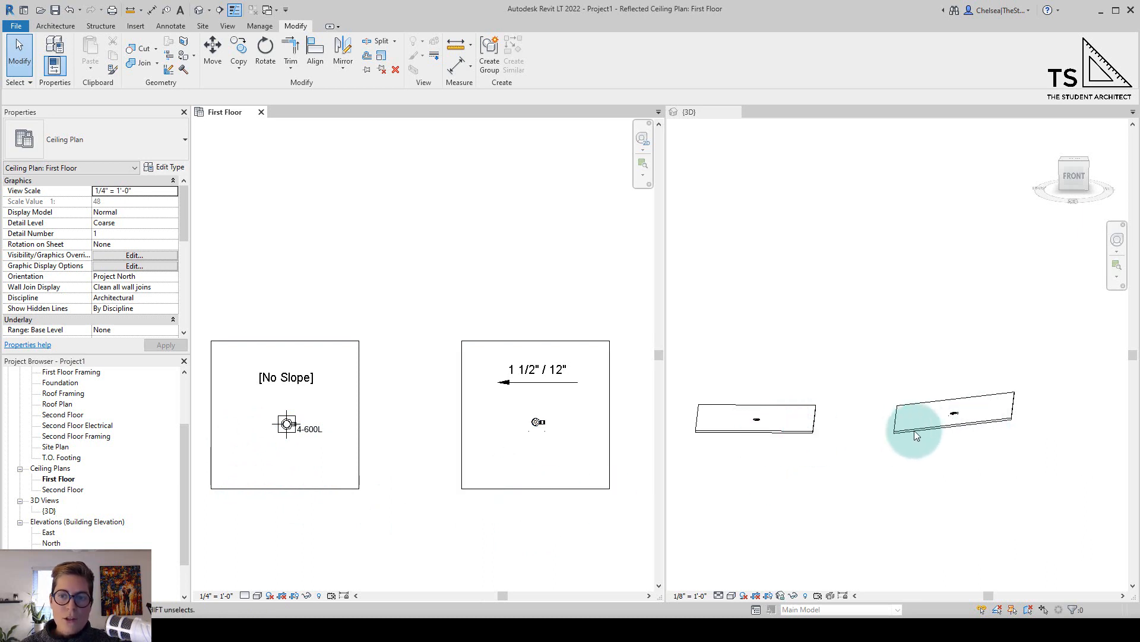
# Step: Select the recessed light fixtures on the flat and sloped ceilings to compare them
pyautogui.click(286, 424)
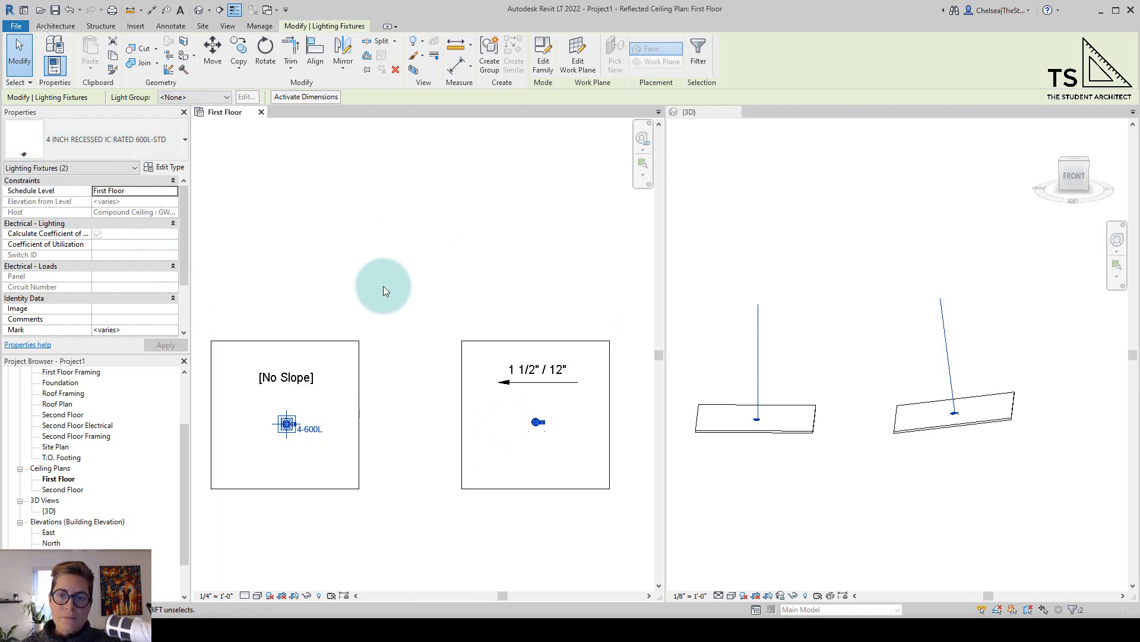
pyautogui.click(302, 450)
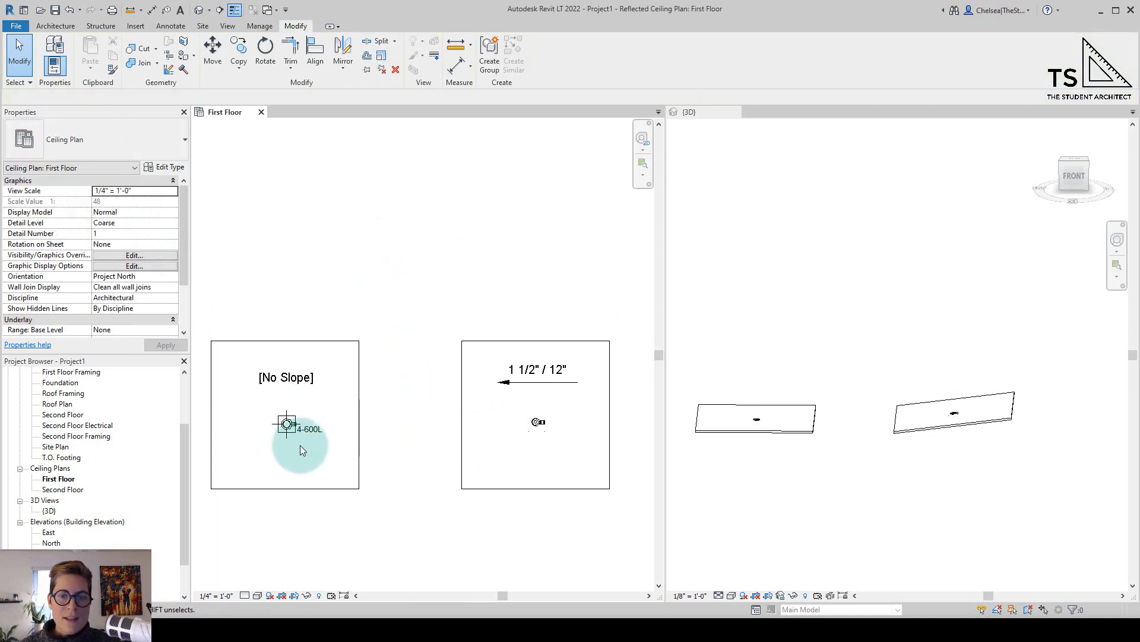
pyautogui.moveTo(493, 408)
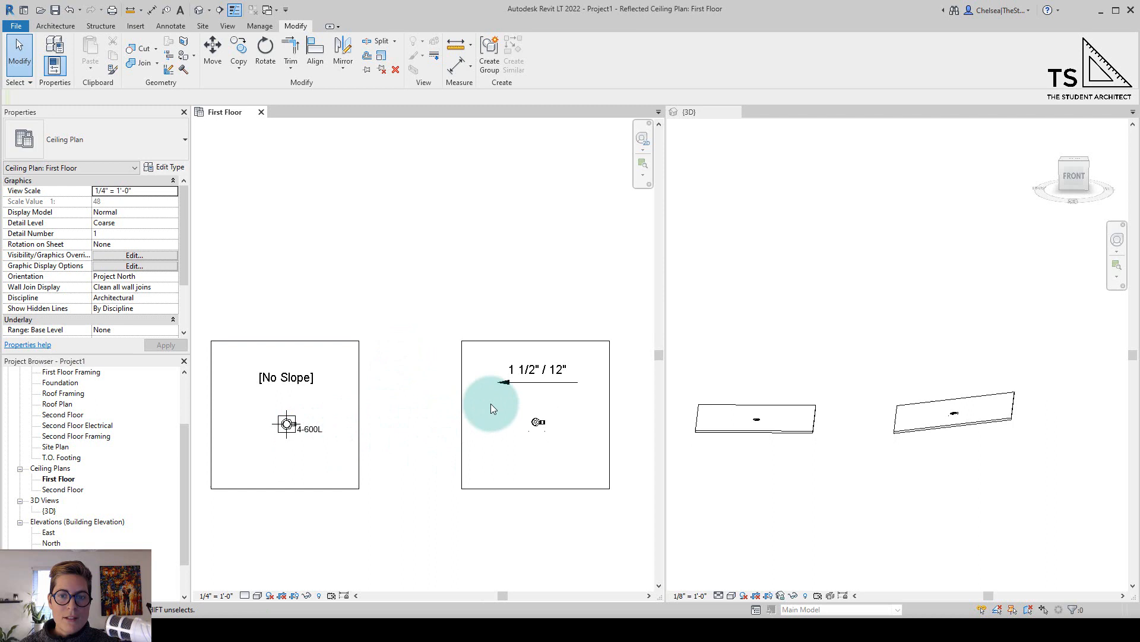
pyautogui.click(285, 424)
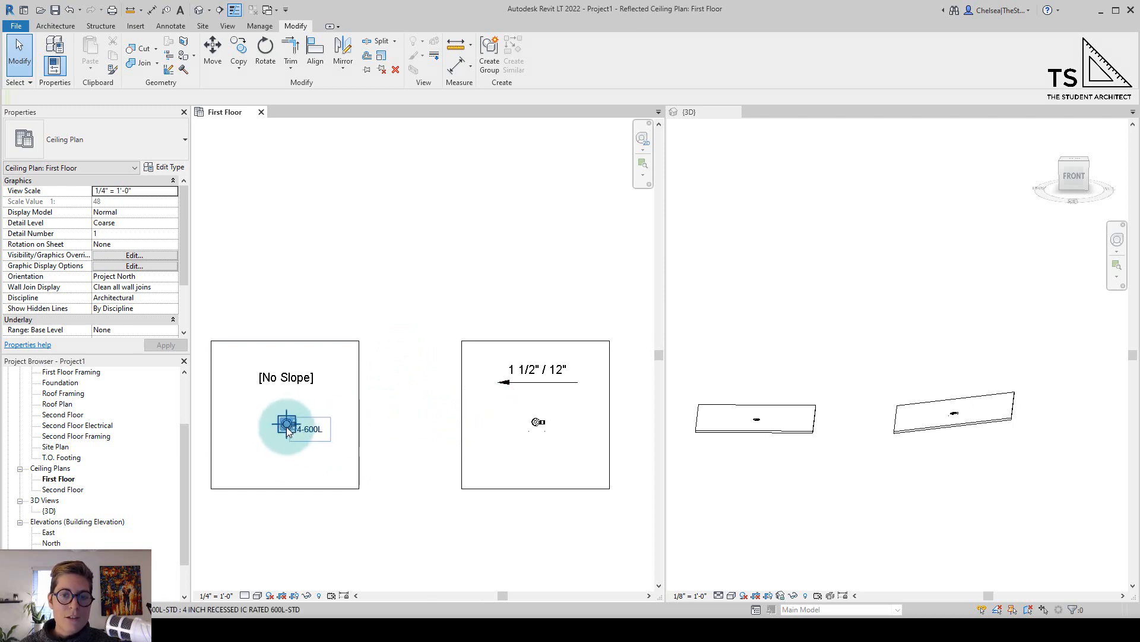
pyautogui.moveTo(285, 424)
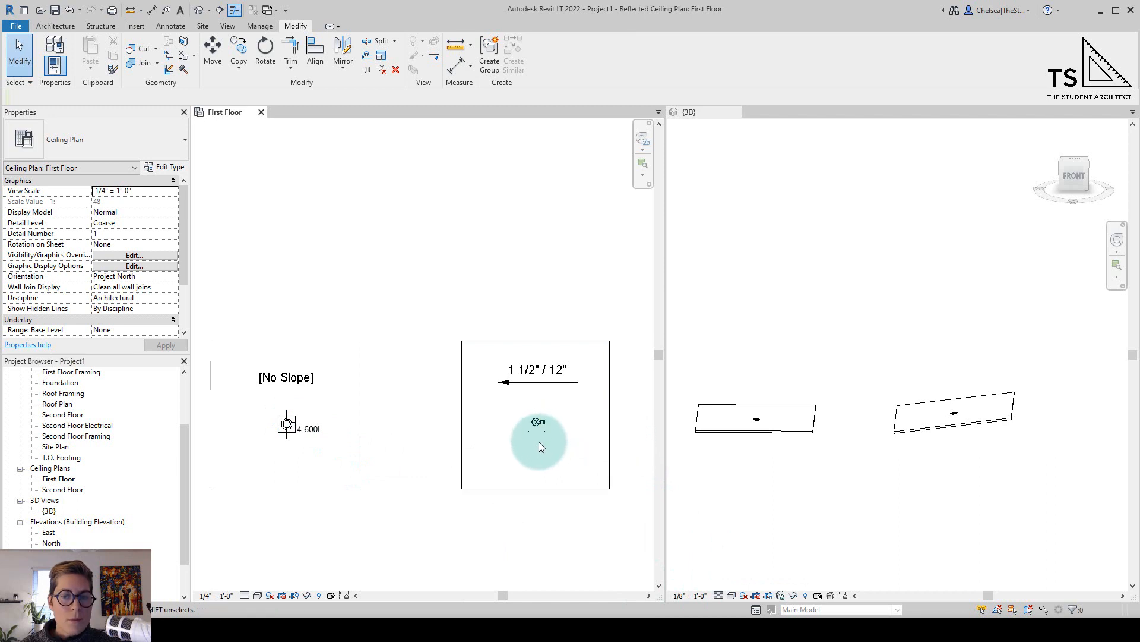
pyautogui.moveTo(427, 473)
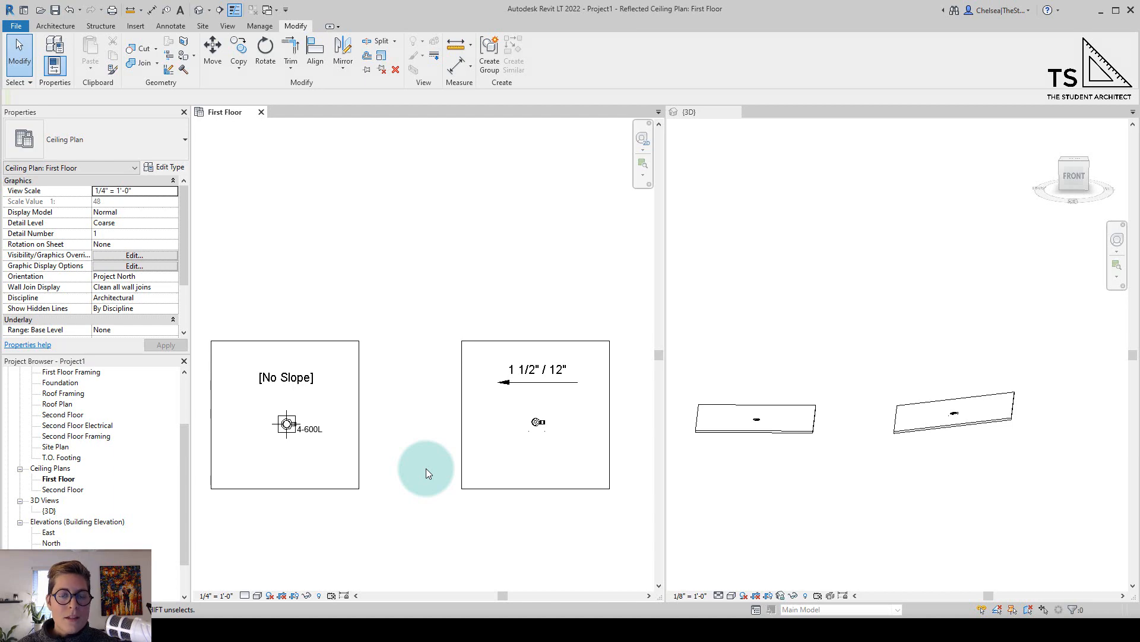
# Step: Edit the 600L-STD recessed light family and enable Maintain Annotation Orientation
pyautogui.click(286, 425)
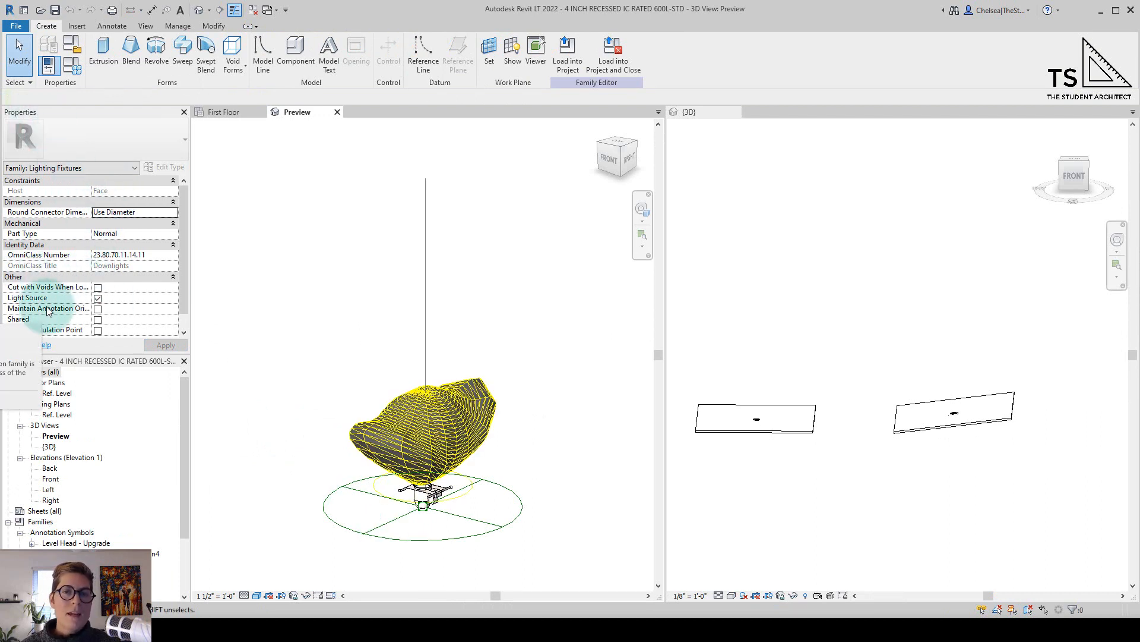
pyautogui.moveTo(31, 318)
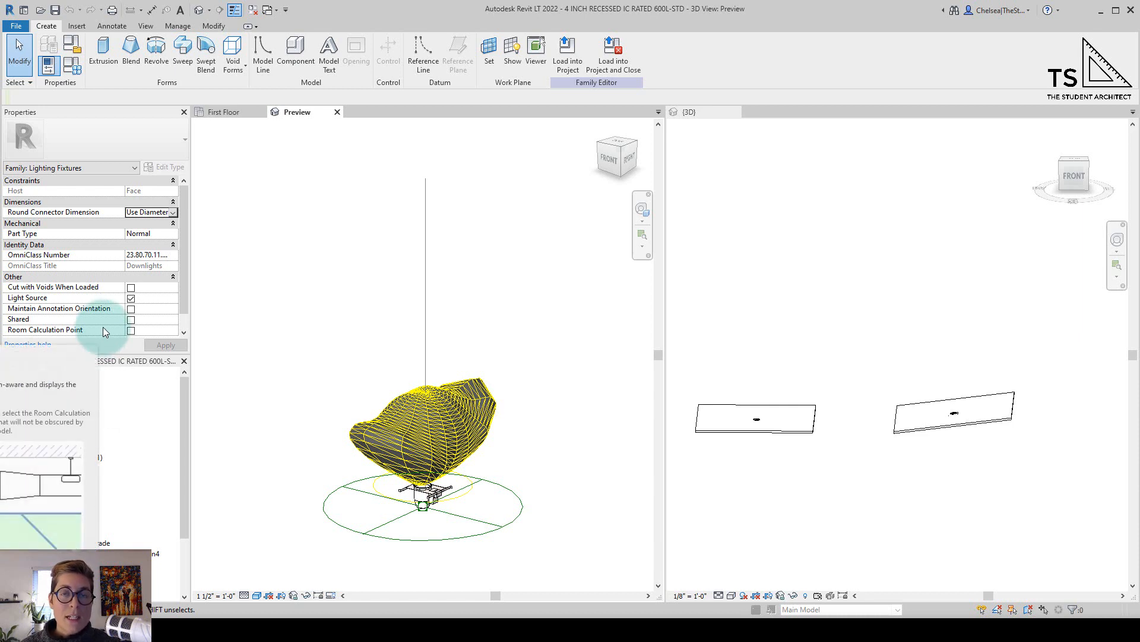
pyautogui.click(131, 307)
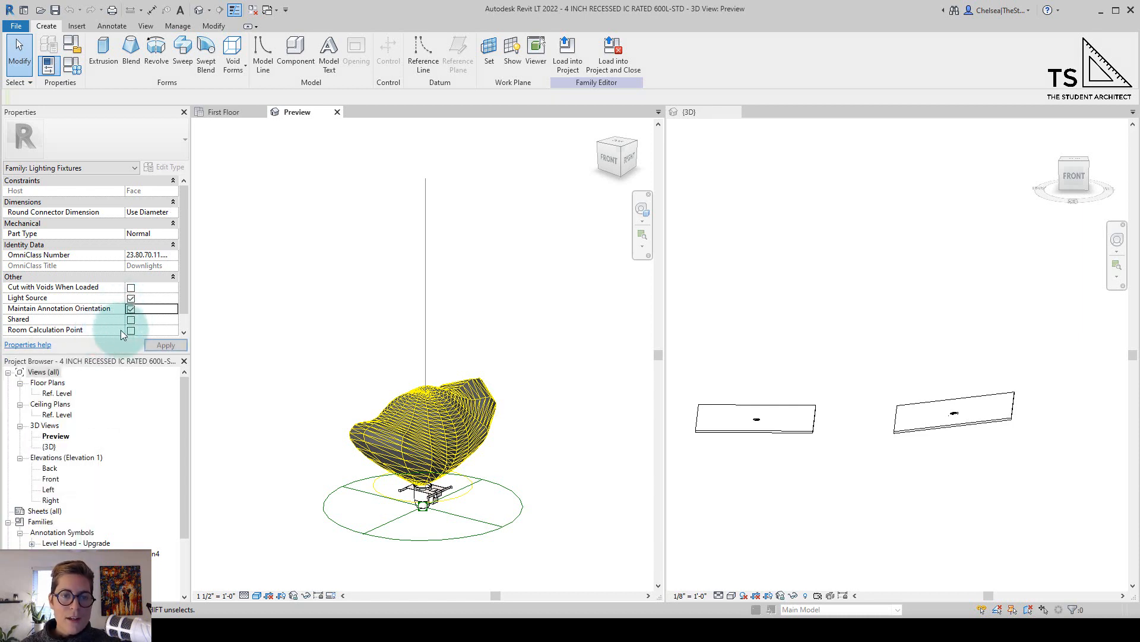
pyautogui.moveTo(567, 51)
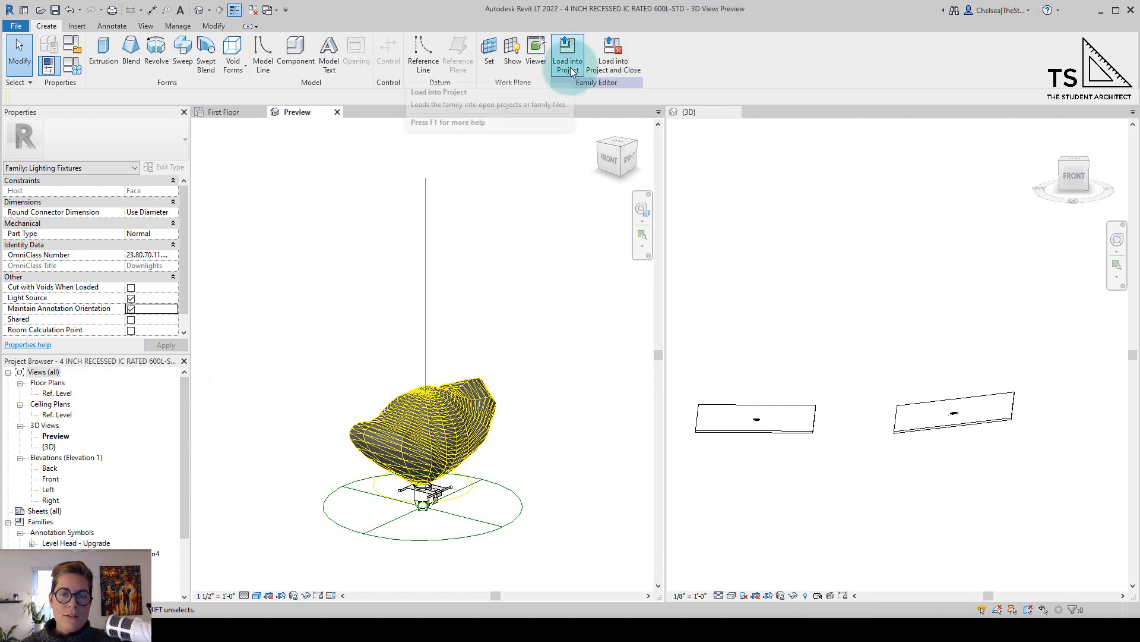
# Step: Load the edited light family into the project, overwriting the existing version
pyautogui.click(567, 55)
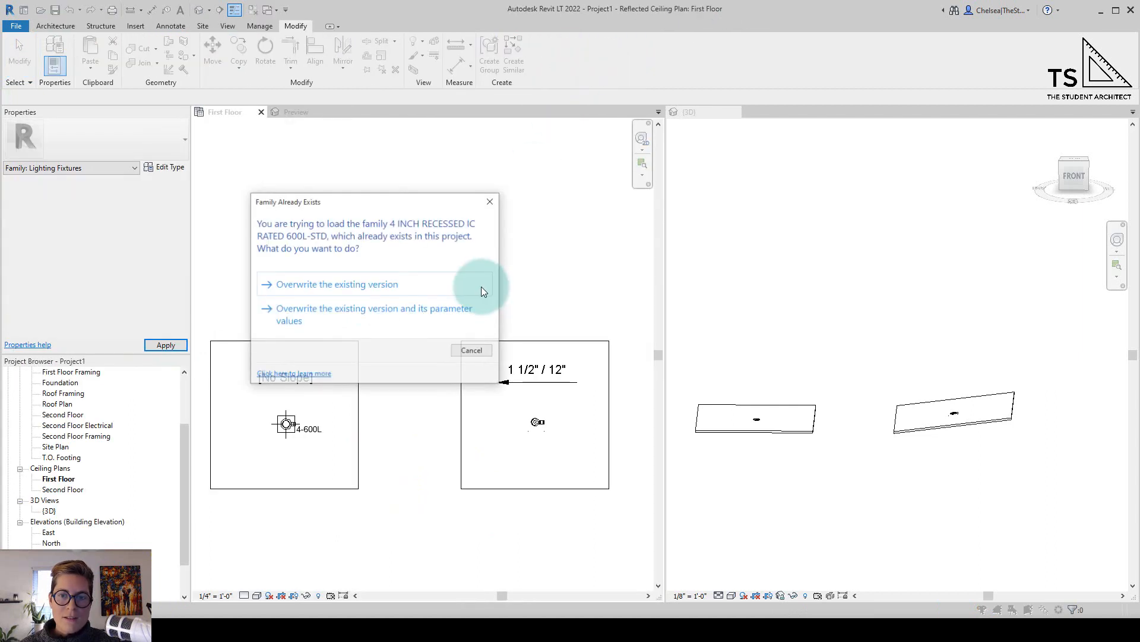
pyautogui.moveTo(363, 284)
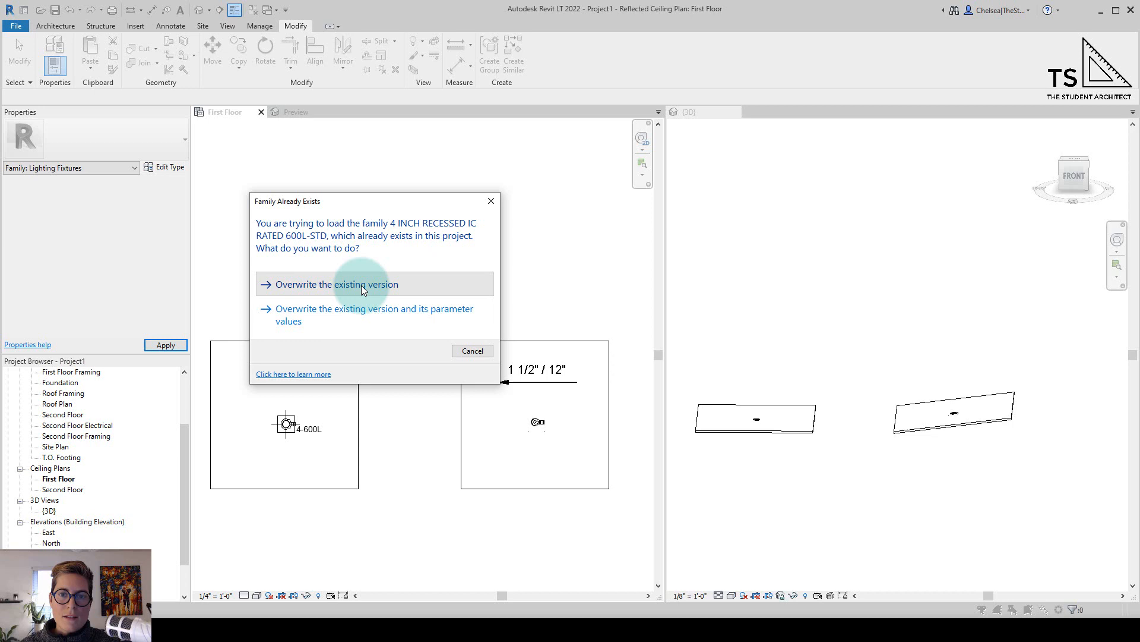
pyautogui.click(340, 284)
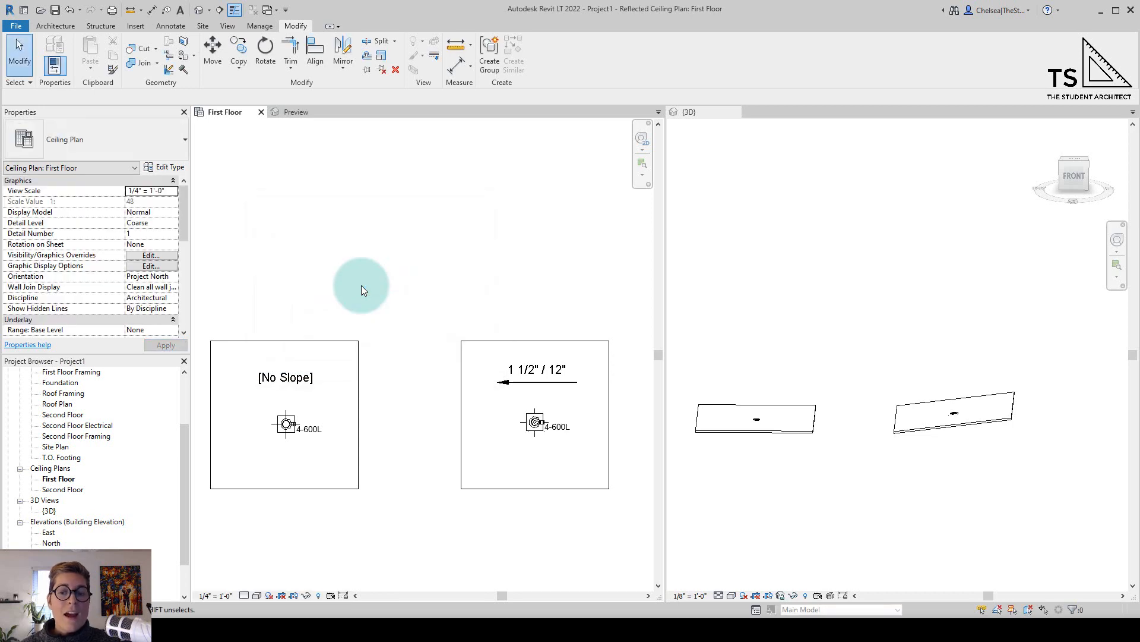